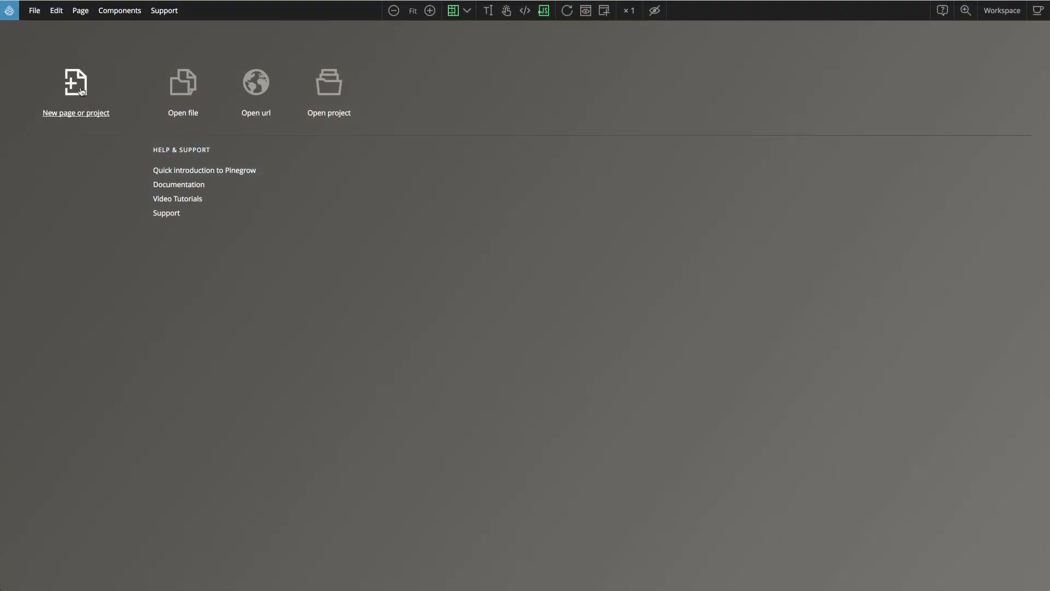
Open the new page or project chooser to list Bootstrap 4 templates.
click(75, 84)
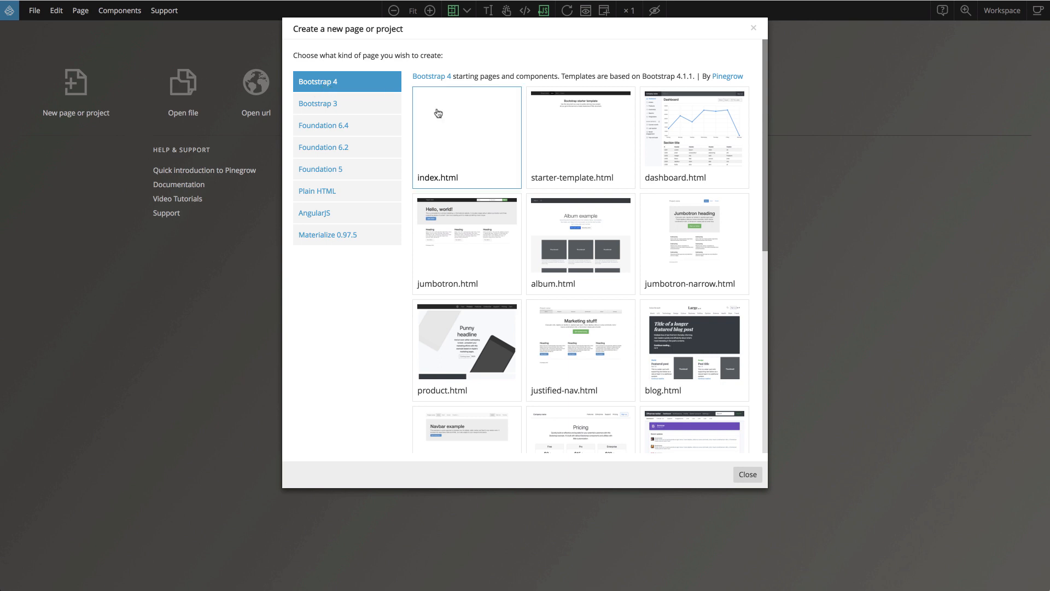
mouse_move(469, 121)
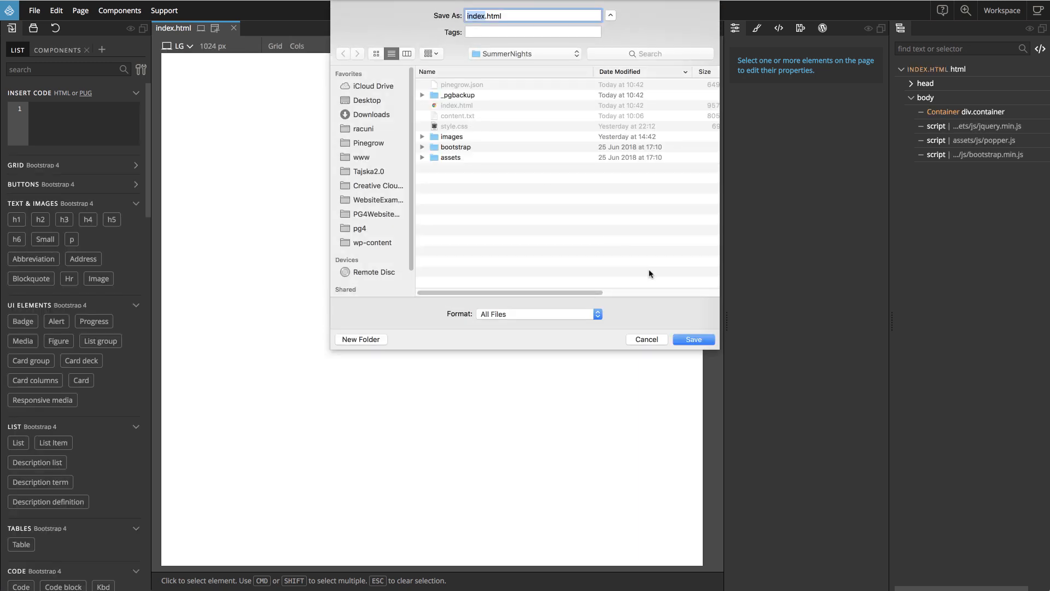
Save the blank page as index.html in SummerNights, replacing the existing file.
click(693, 339)
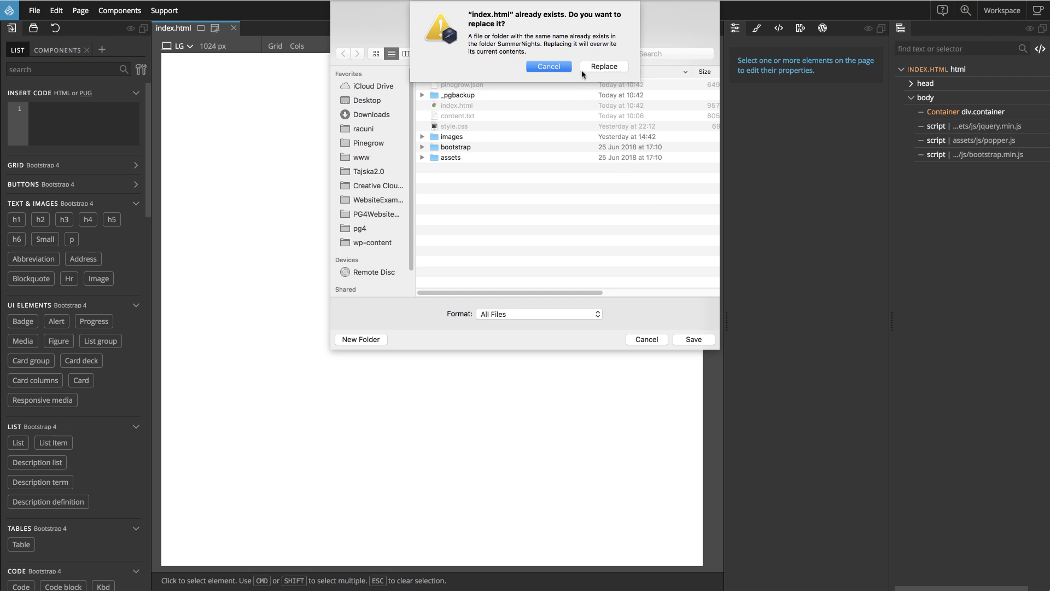
click(603, 66)
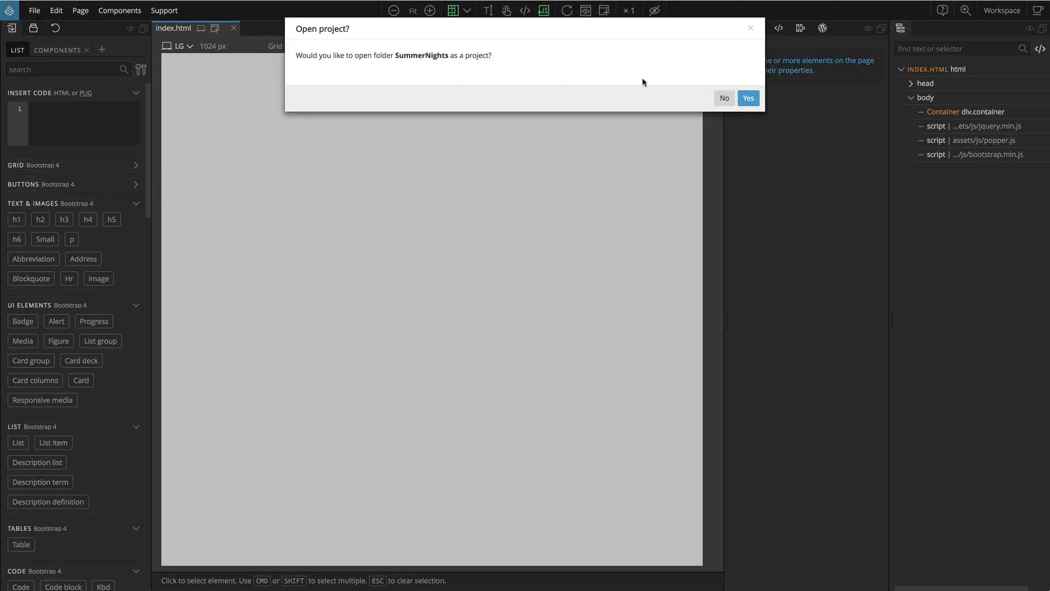
click(724, 98)
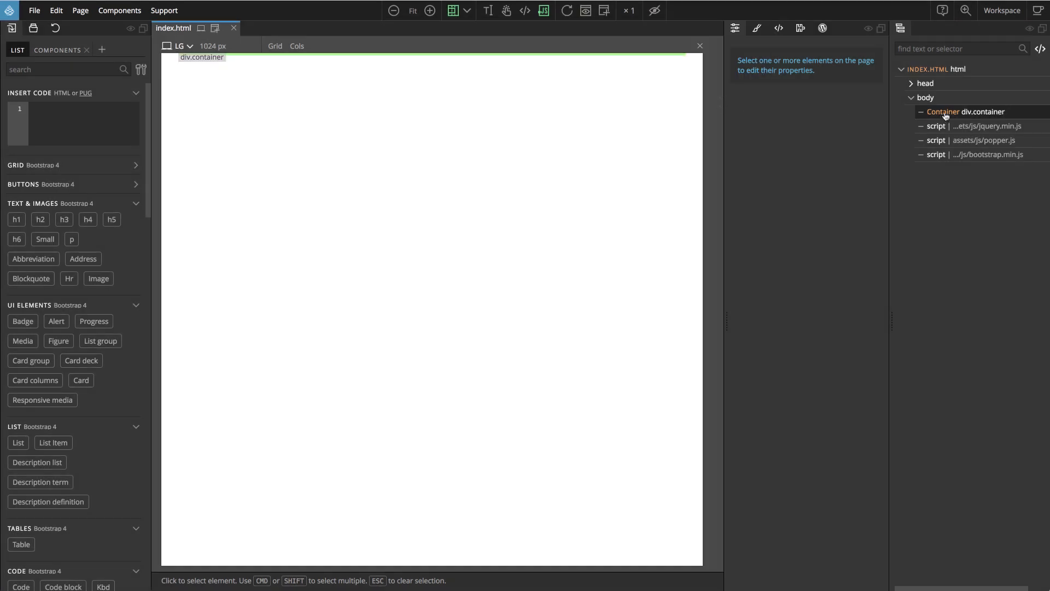
Replace div.container with the pasted article text, formatted into paragraphs.
click(965, 112)
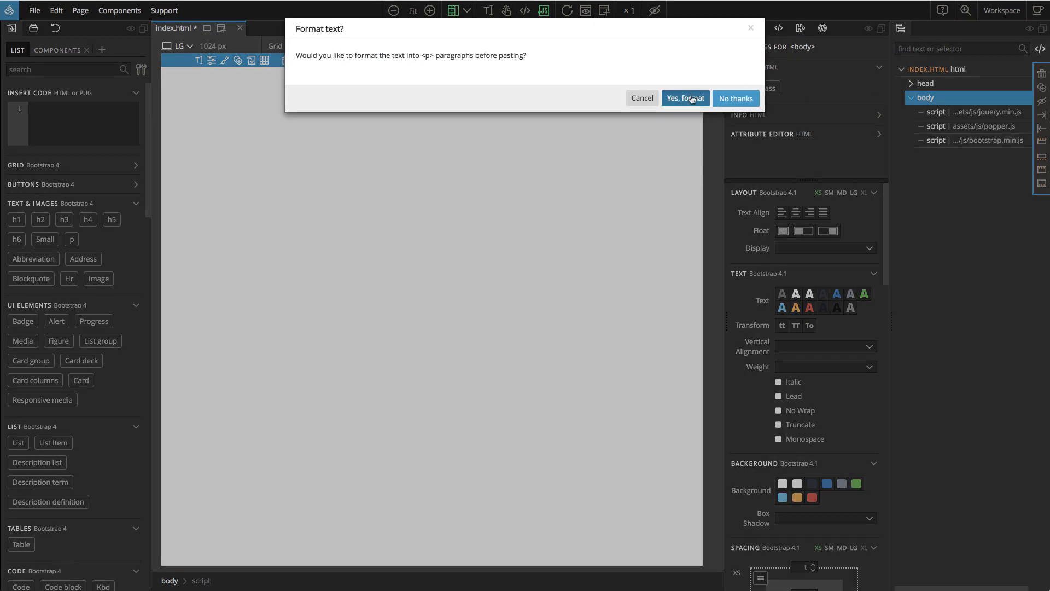
click(684, 98)
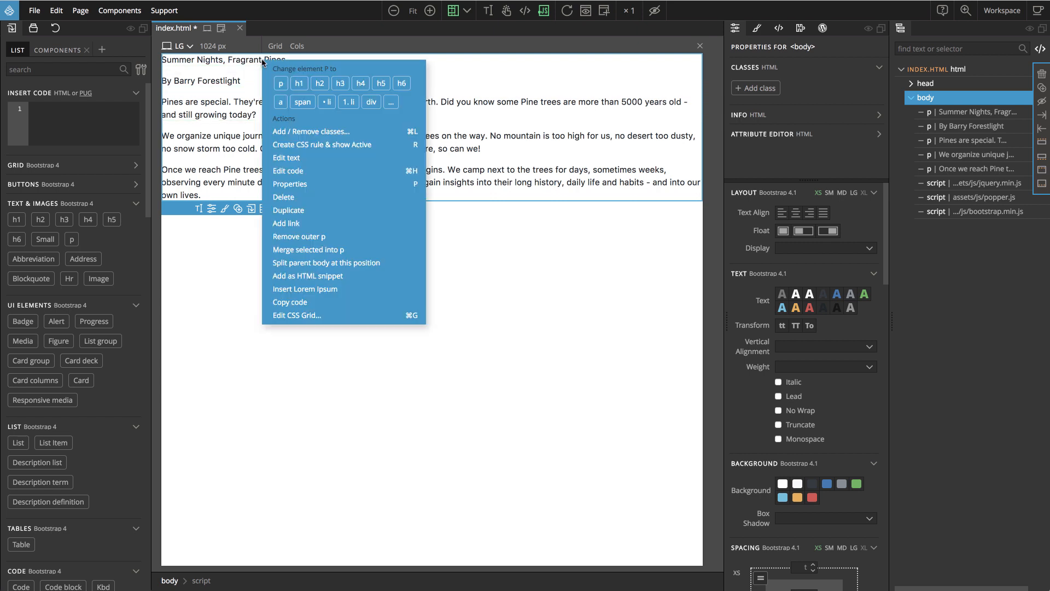
mouse_move(264, 64)
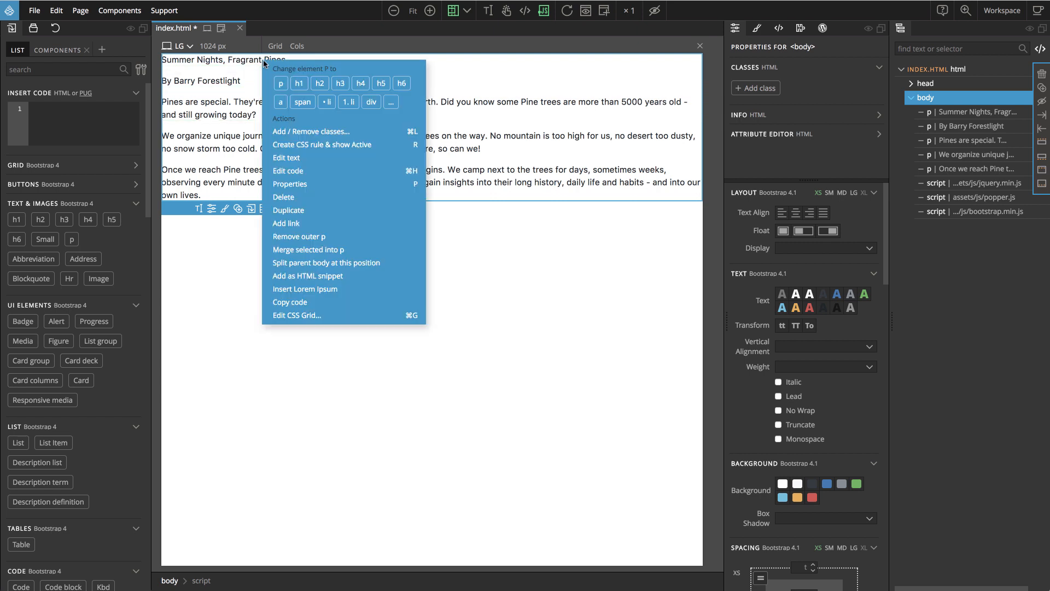
Change the 'Summer Nights, Fragrant Pines' paragraph into an h1.
click(299, 83)
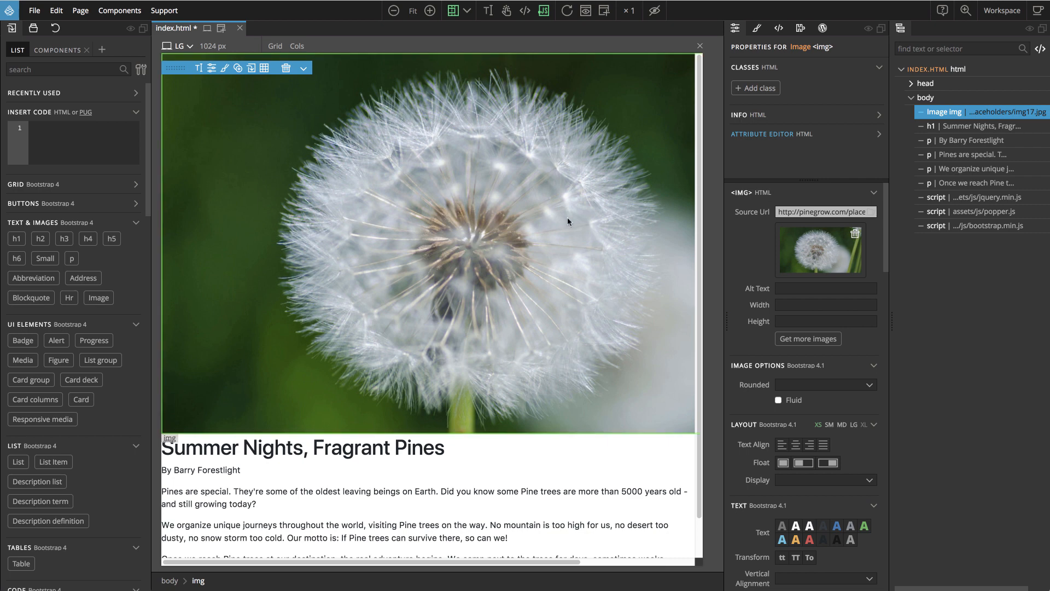
mouse_move(644, 247)
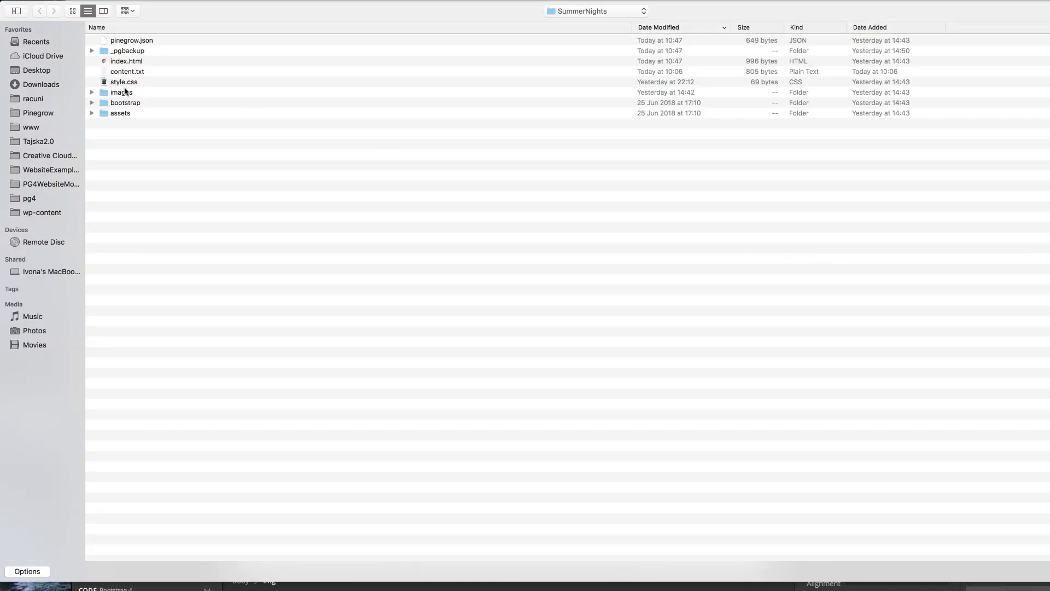
Open the project's images folder in Finder to get pine.sky.jpg.
double_click(121, 92)
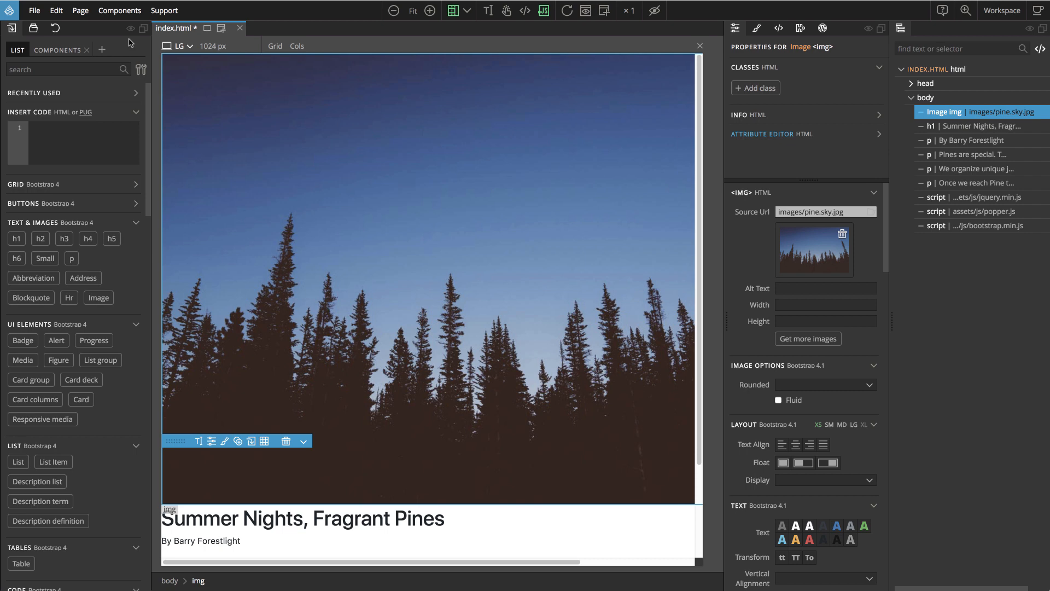
mouse_move(128, 44)
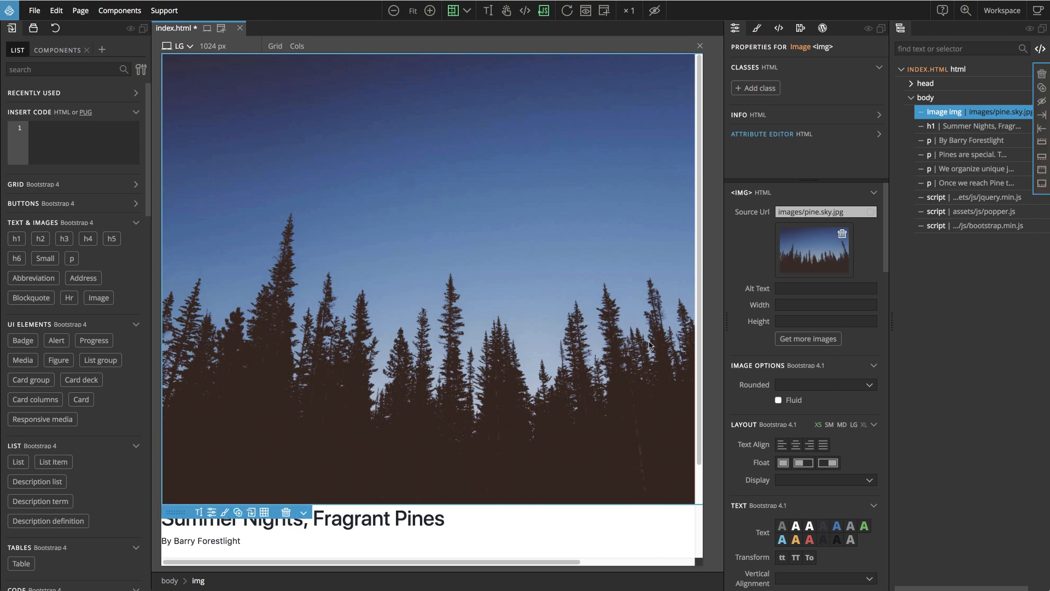
Tick Fluid under Image Options to give the pine image img-fluid.
click(779, 400)
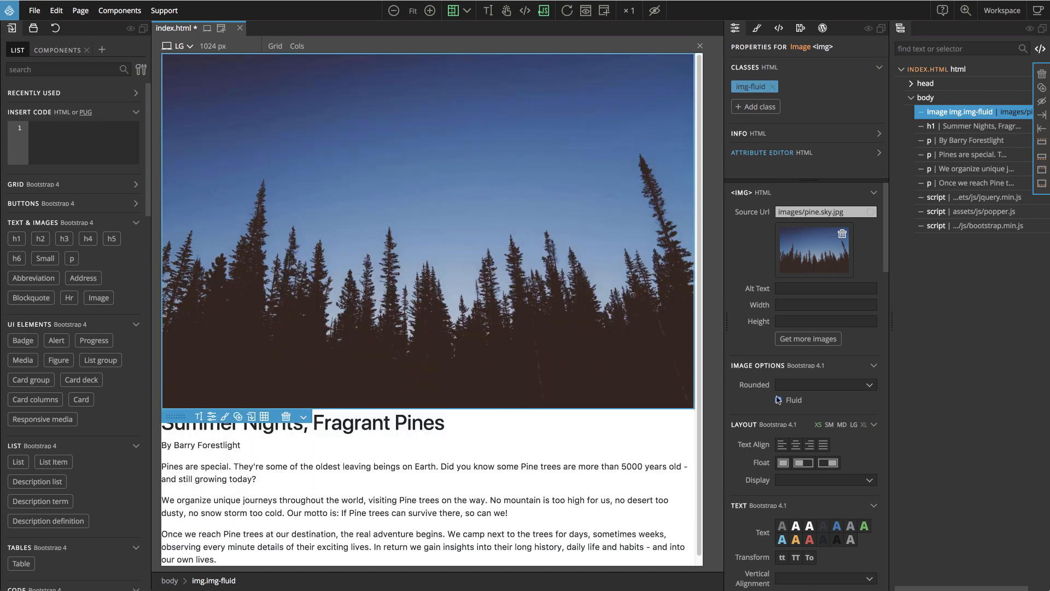